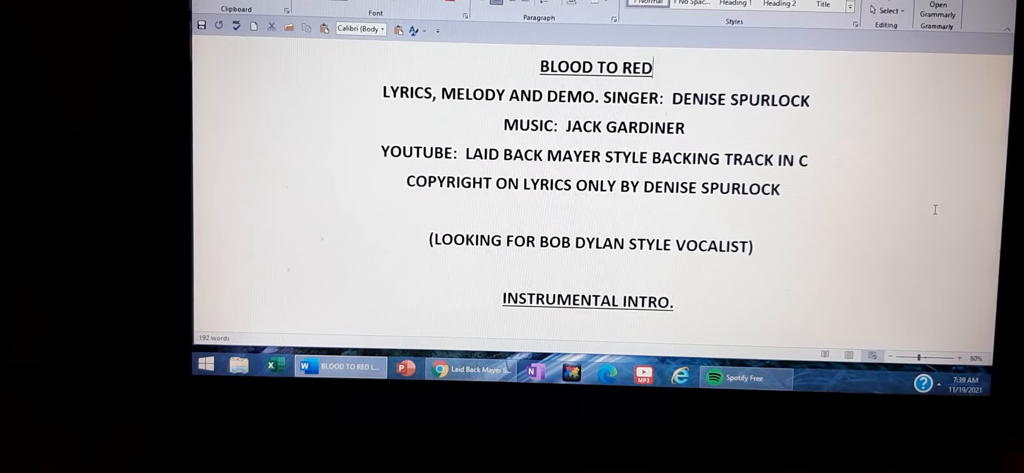
{"action": "scroll", "scroll_direction": "down", "scroll_amount": 3}
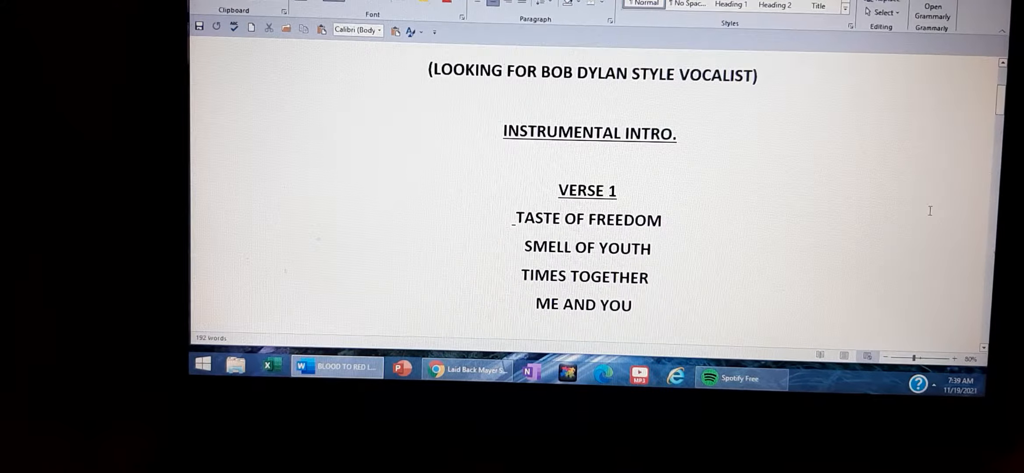
{"action": "scroll", "scroll_direction": "down", "scroll_amount": 3}
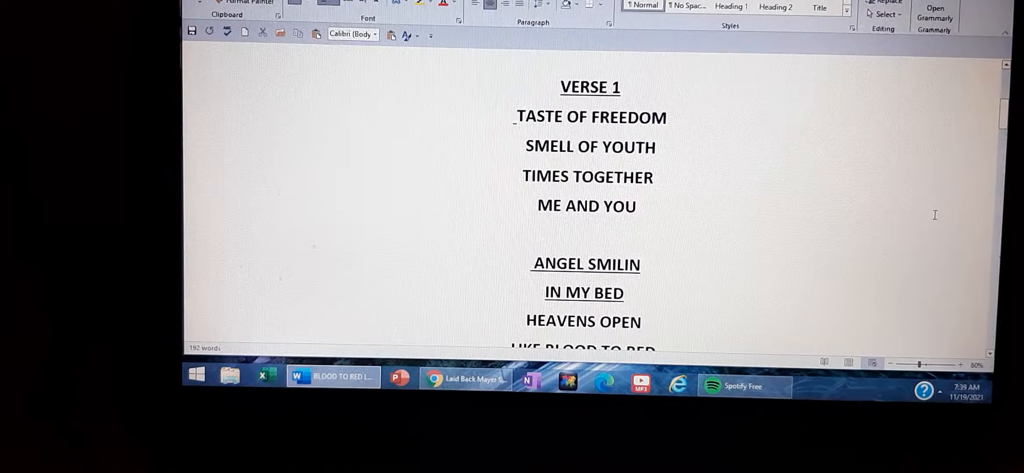
{"action": "scroll", "scroll_direction": "down", "scroll_amount": 3}
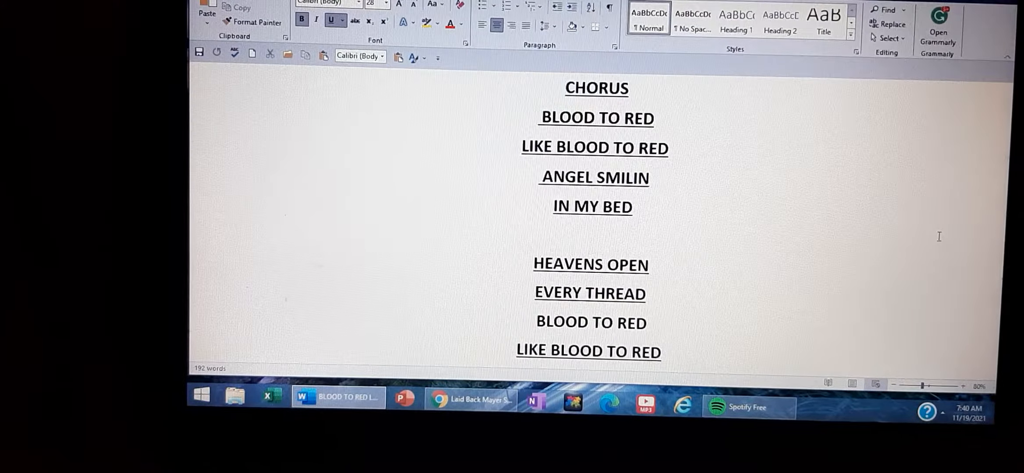
{"action": "scroll", "scroll_direction": "down", "scroll_amount": 3}
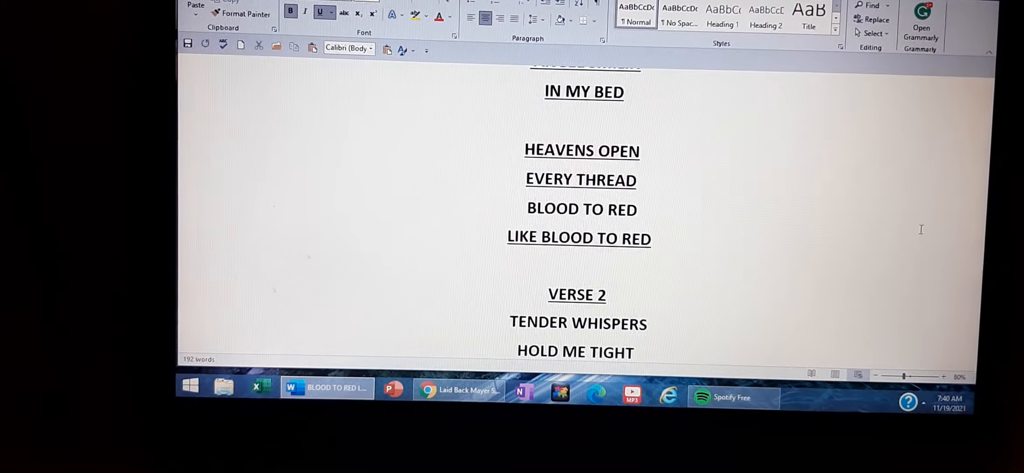
{"action": "scroll", "scroll_direction": "down", "scroll_amount": 3}
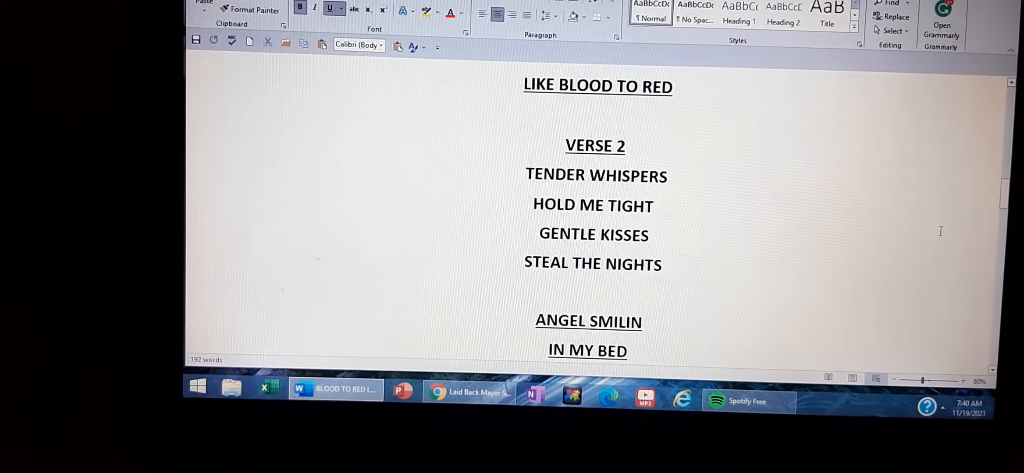
{"action": "scroll", "scroll_direction": "down", "scroll_amount": 3}
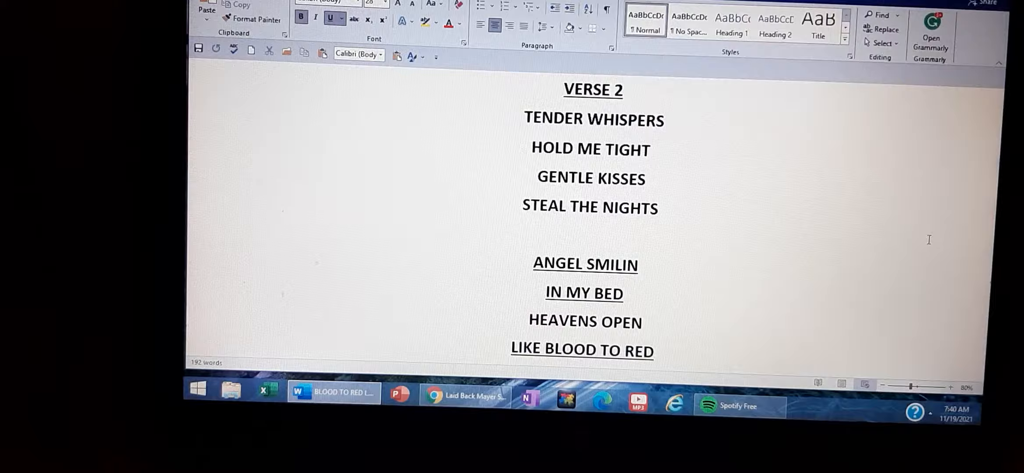
{"action": "scroll", "scroll_direction": "down", "scroll_amount": 3}
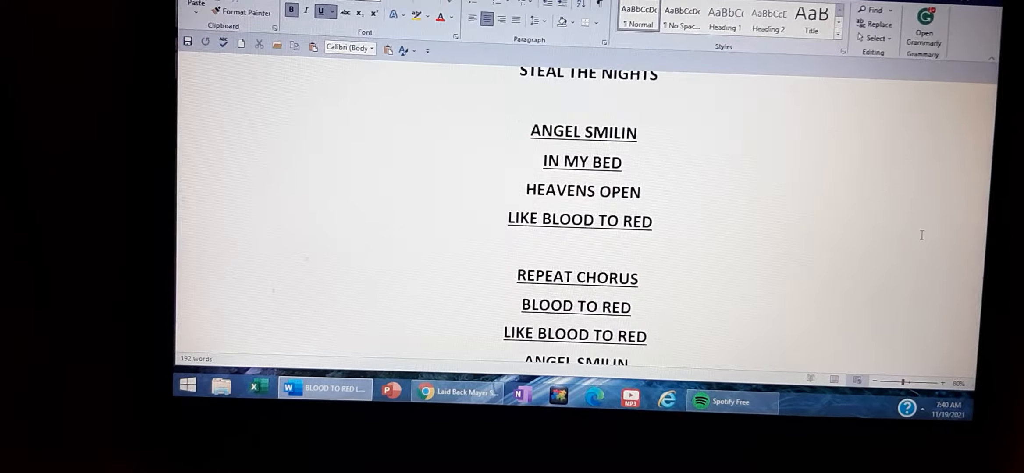
{"action": "scroll", "scroll_direction": "down", "scroll_amount": 3}
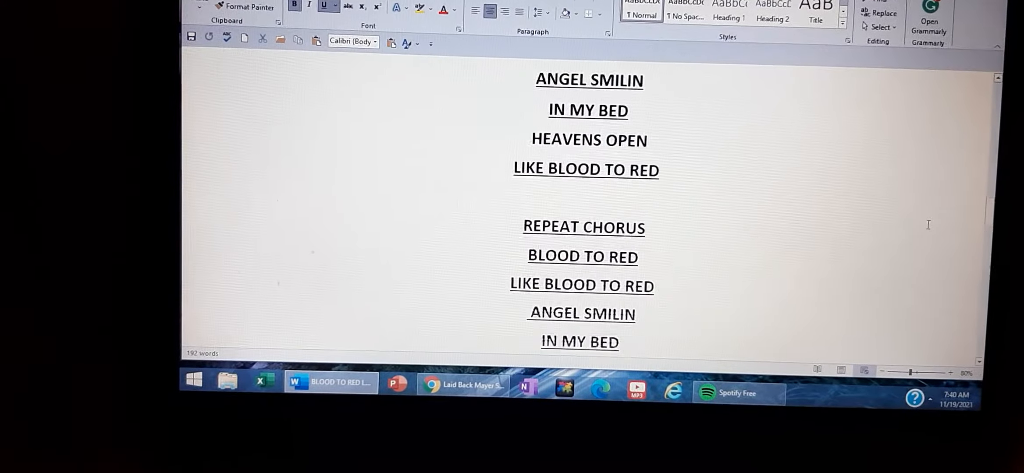
{"action": "scroll", "scroll_direction": "down", "scroll_amount": 3}
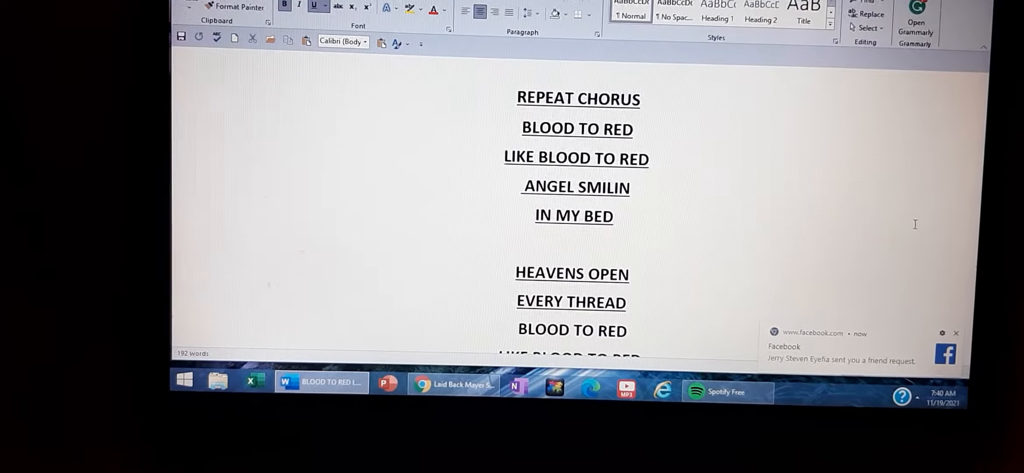
{"action": "scroll", "scroll_direction": "down", "scroll_amount": 3}
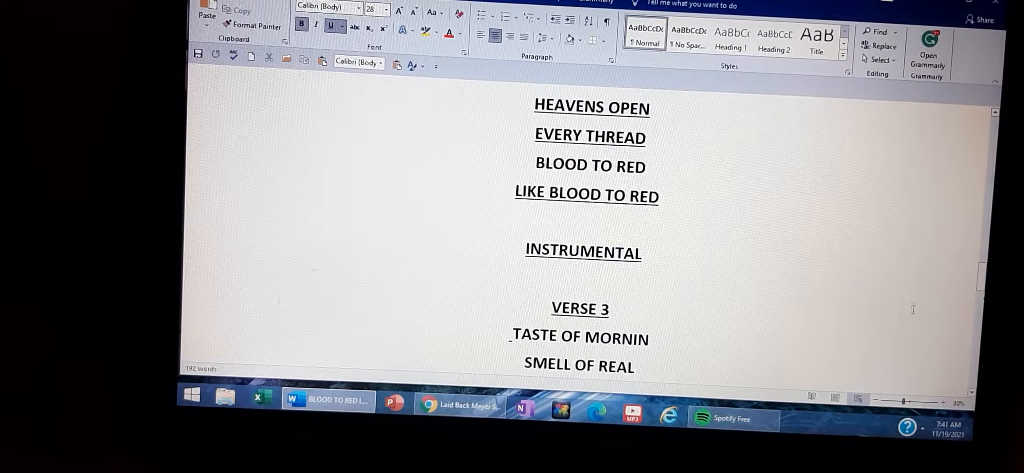
{"action": "scroll", "scroll_direction": "down", "scroll_amount": 3}
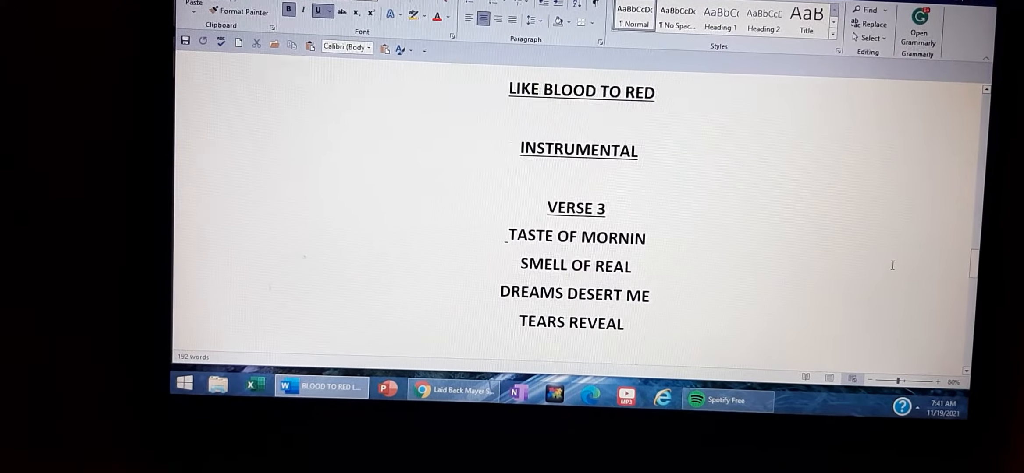
{"action": "scroll", "scroll_direction": "down", "scroll_amount": 3}
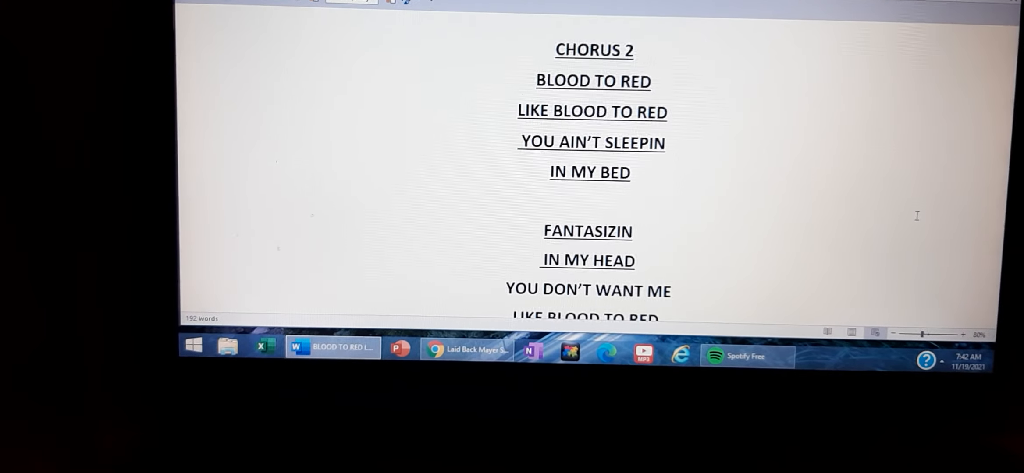
{"action": "scroll", "scroll_direction": "down", "scroll_amount": 3}
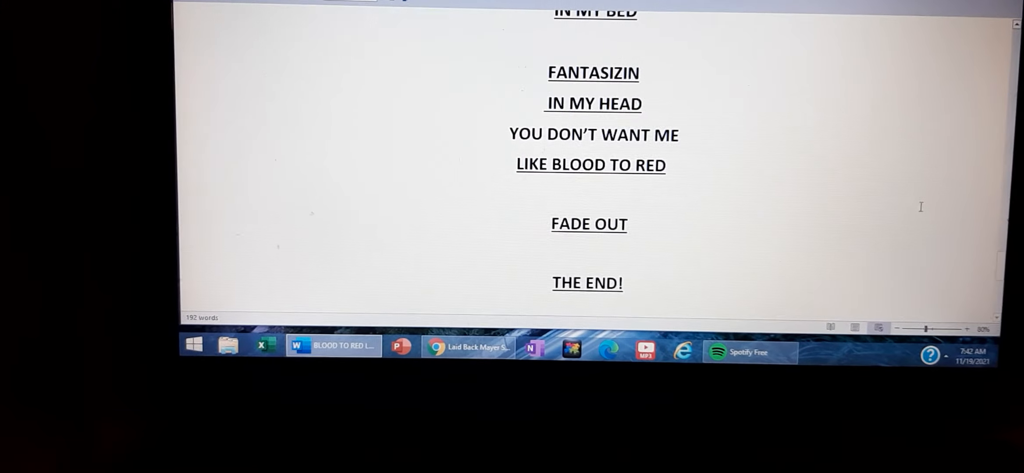
{"action": "scroll", "scroll_direction": "down", "scroll_amount": 3}
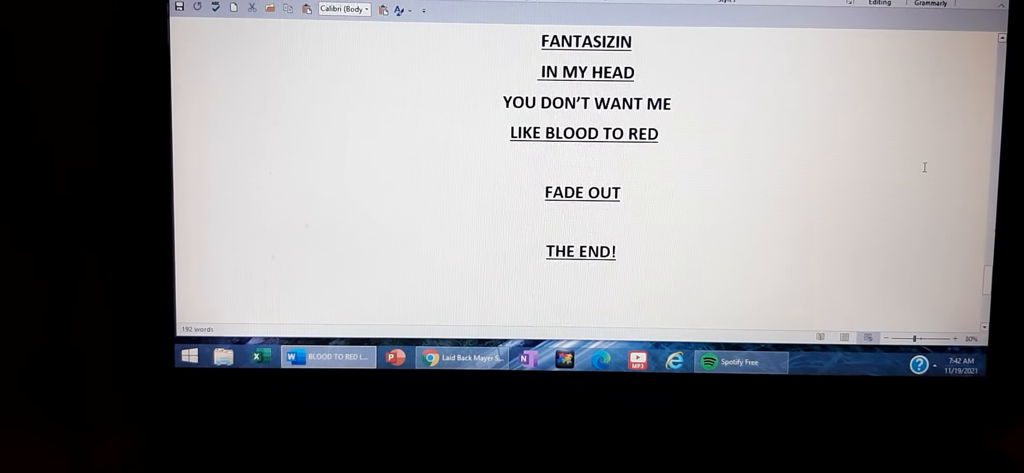